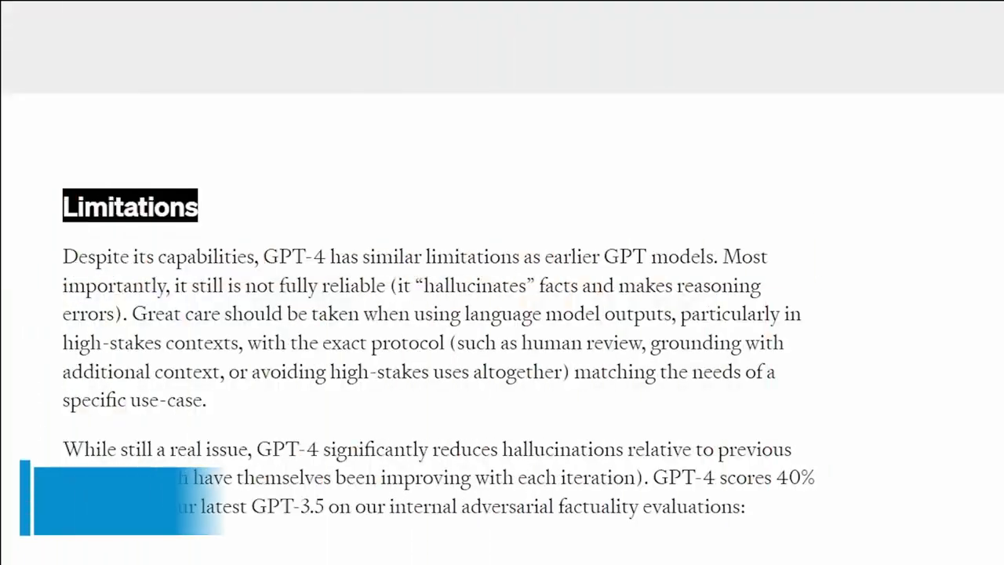
# - Read ChatGPT's artistic photo prompt describing a frustrated web developer yelling at his screen
pyautogui.scroll(-3)
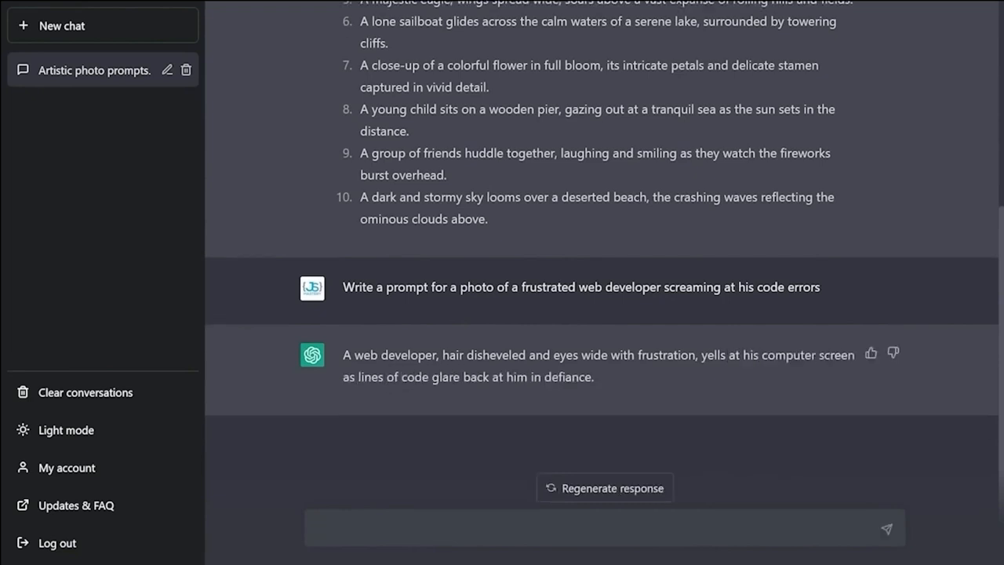
pyautogui.moveTo(615, 370)
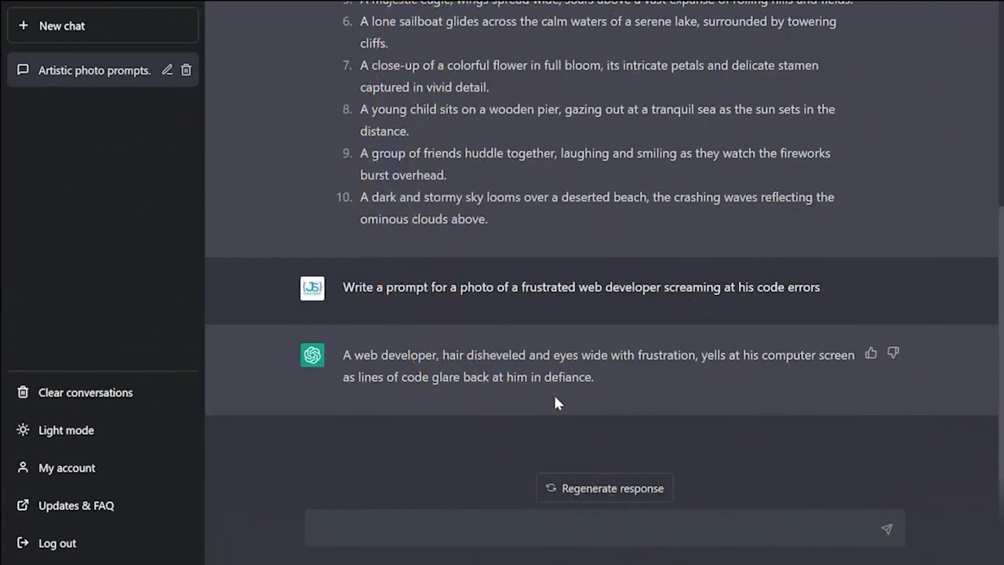
pyautogui.click(549, 527)
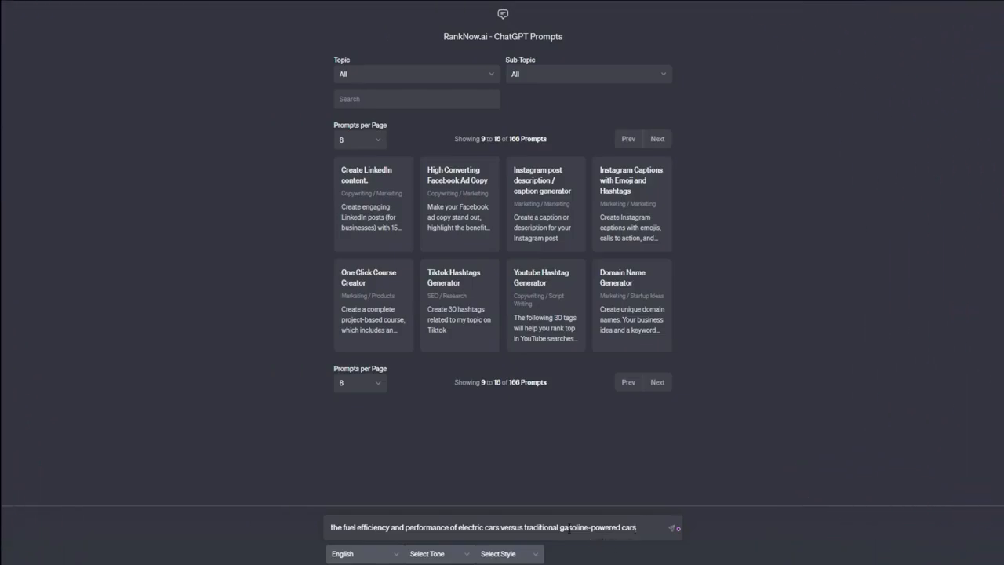
# - Enter an electric versus gas-powered cars topic in the RankNow.ai prompt library
pyautogui.click(671, 527)
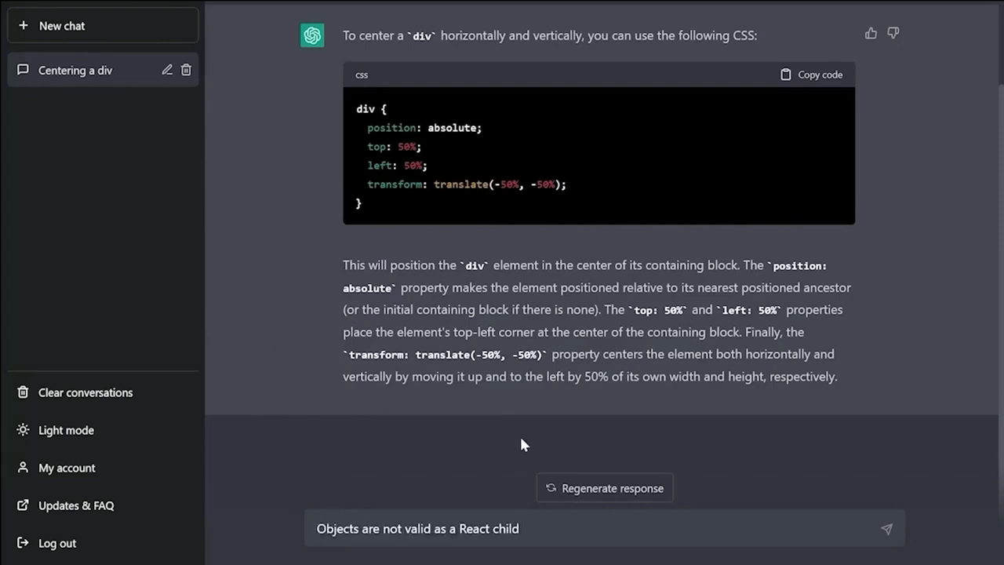
pyautogui.moveTo(332, 463)
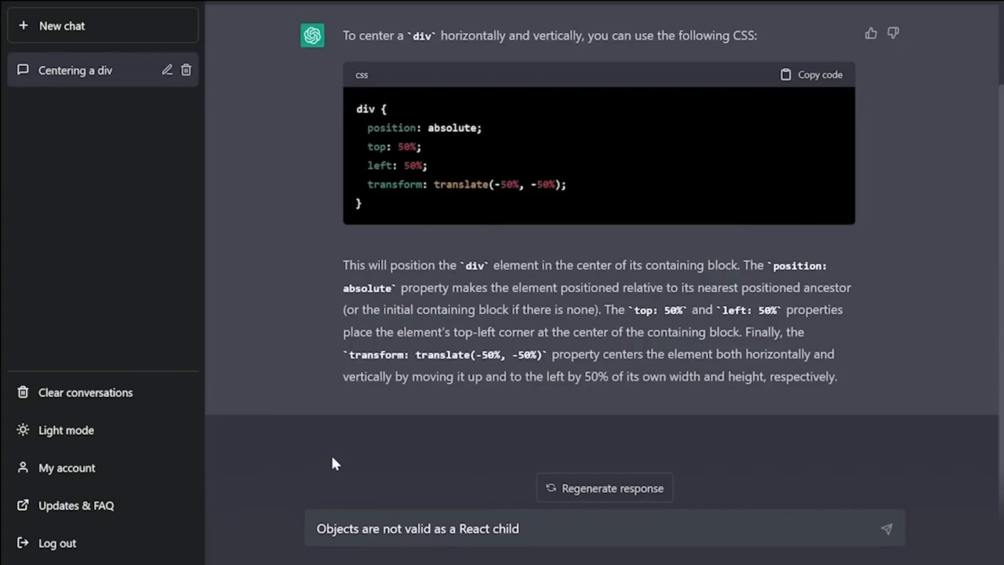
pyautogui.moveTo(333, 482)
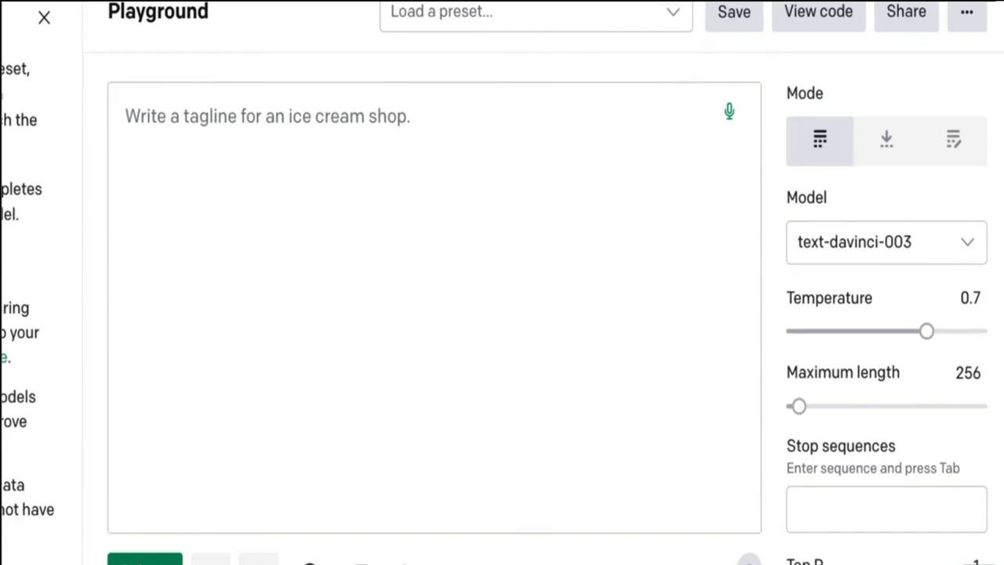
# - Dictate the 2000-word artificial intelligence essay request and use the transcription as input
pyautogui.click(728, 110)
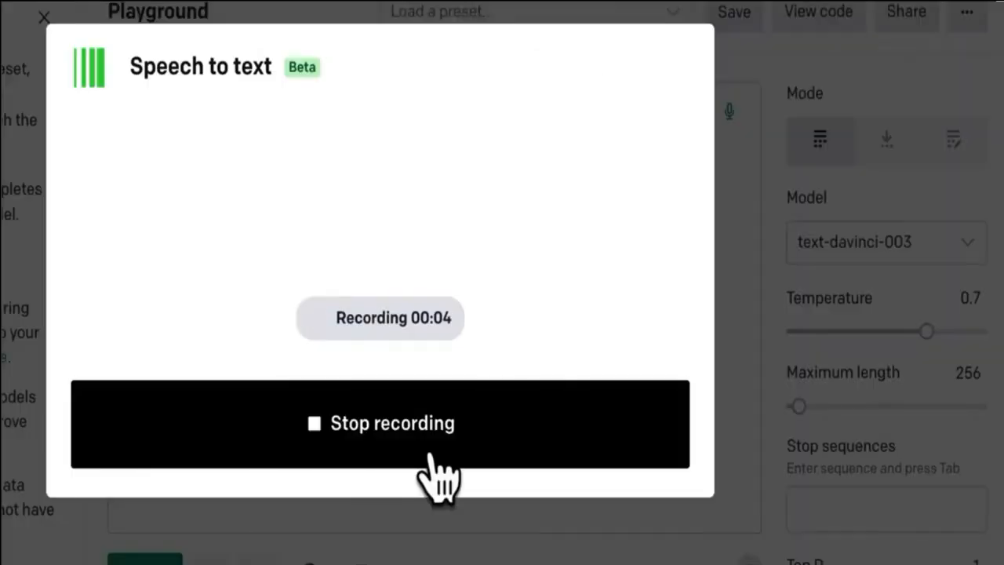
pyautogui.click(380, 424)
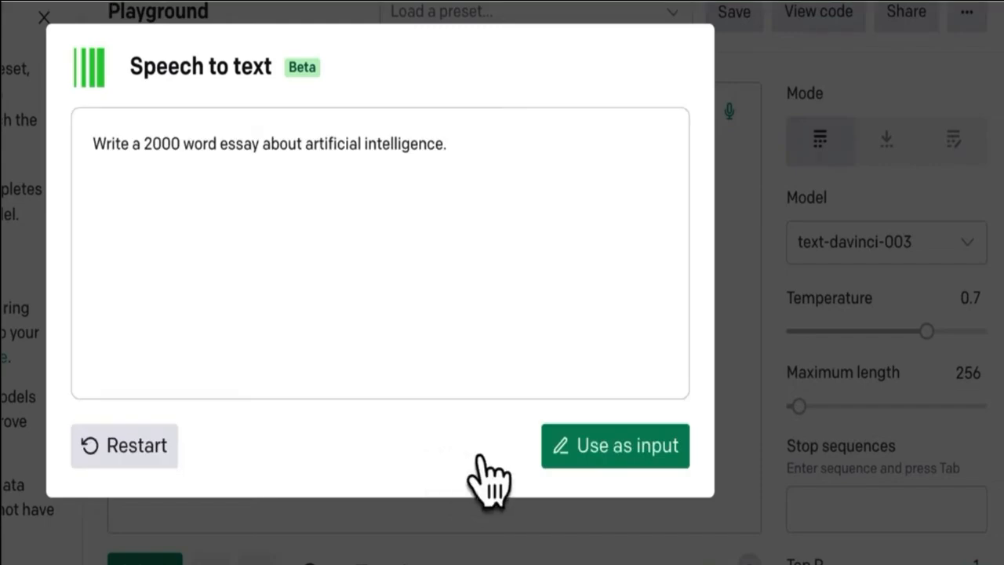
pyautogui.click(615, 445)
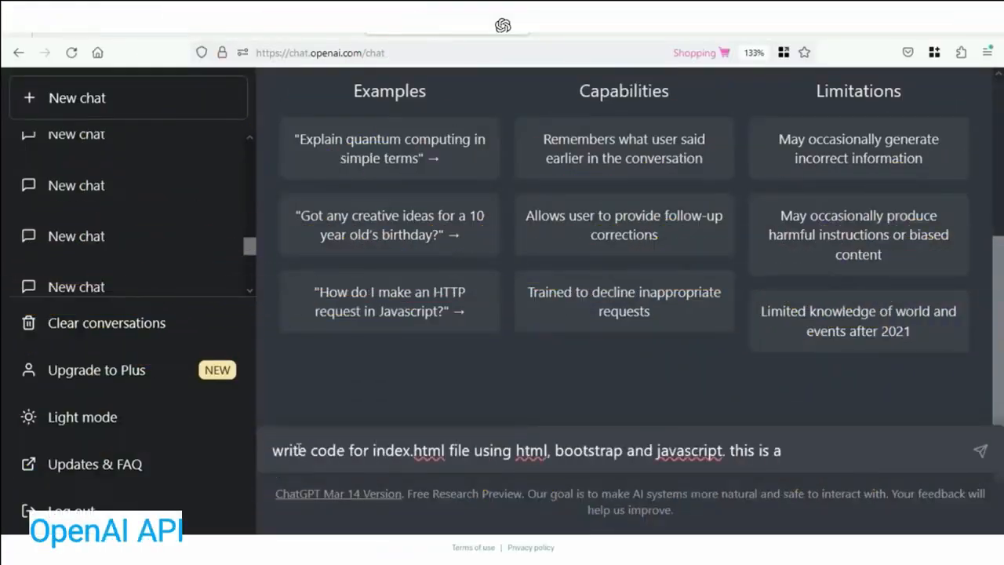
# - Request a Bootstrap and JavaScript chat-app index.html from ChatGPT and copy the generated code
pyautogui.write("chat app. user can write message. on click send button, send the text message as string  to '/api' route as")
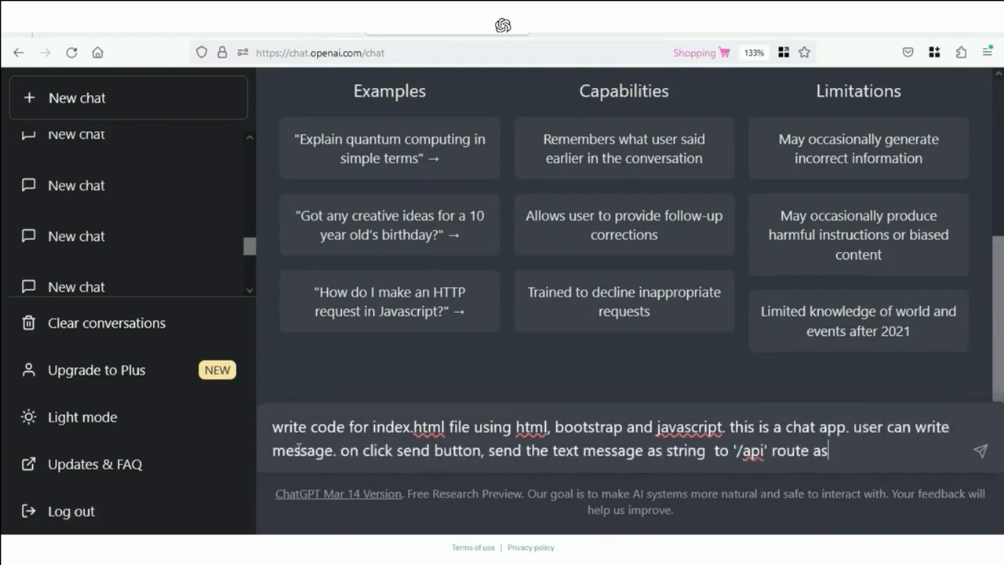
pyautogui.write('POST request. and then display the response in the chat. also add different background color for message from user and response')
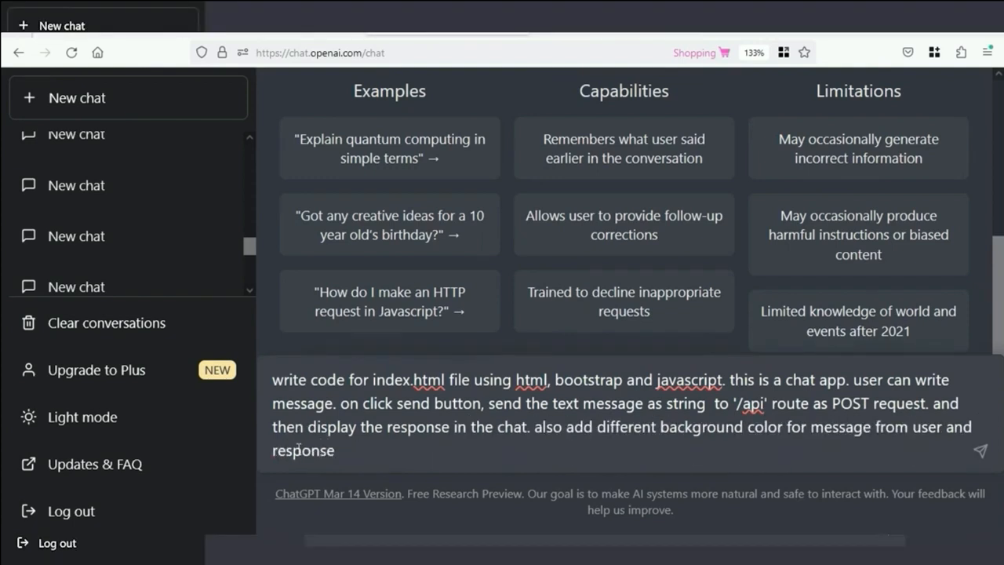
pyautogui.write('messages. user')
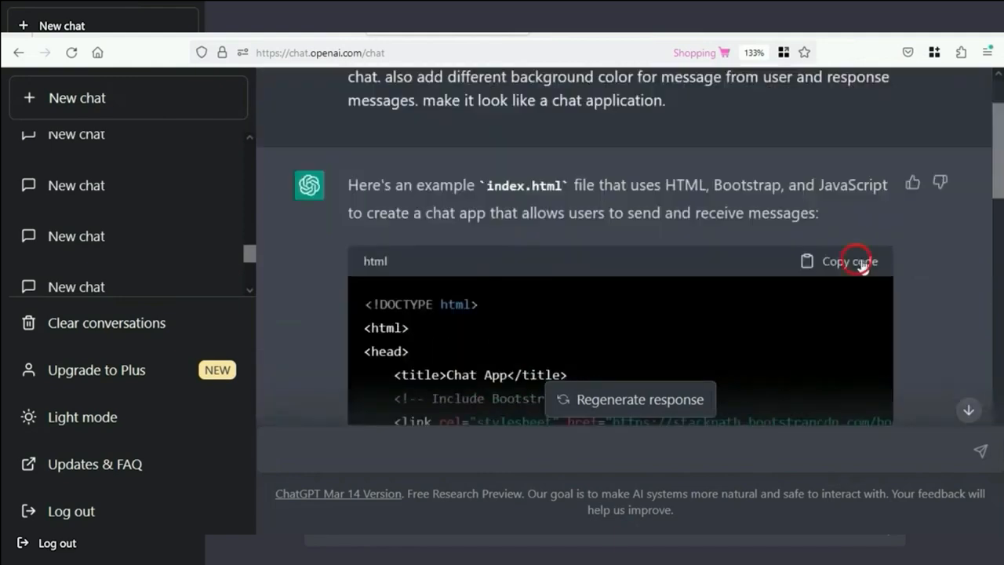
pyautogui.click(841, 261)
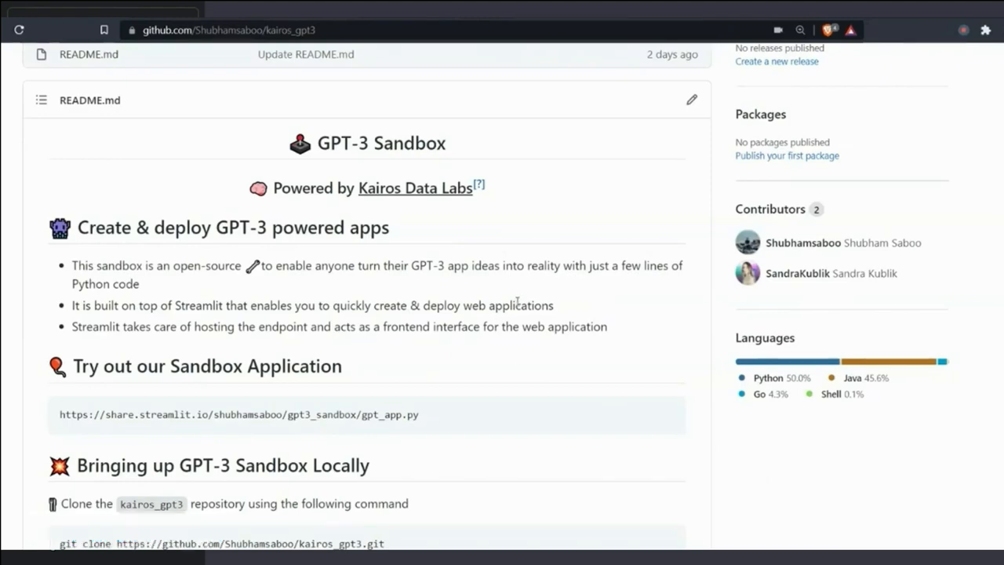
pyautogui.scroll(-3)
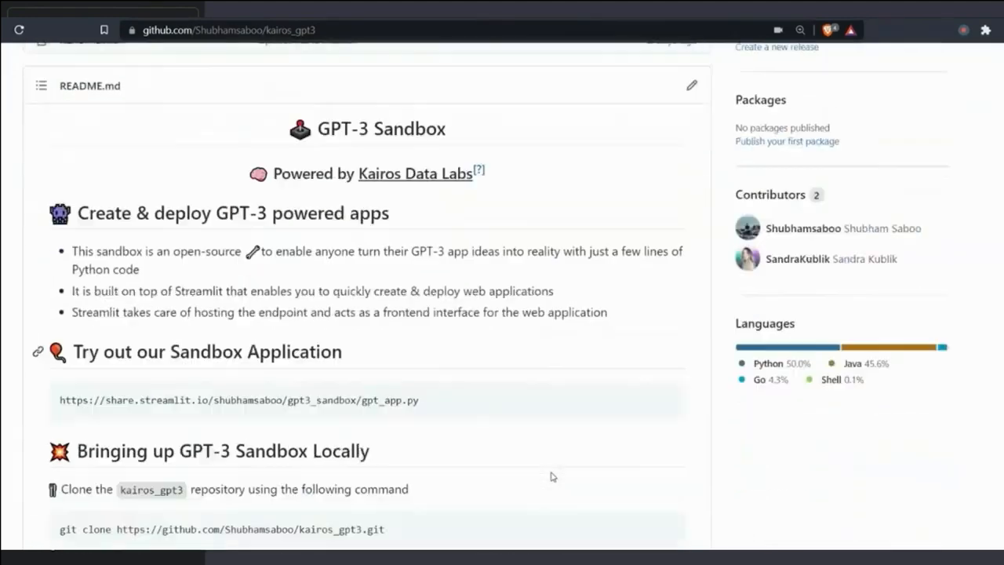
pyautogui.scroll(-3)
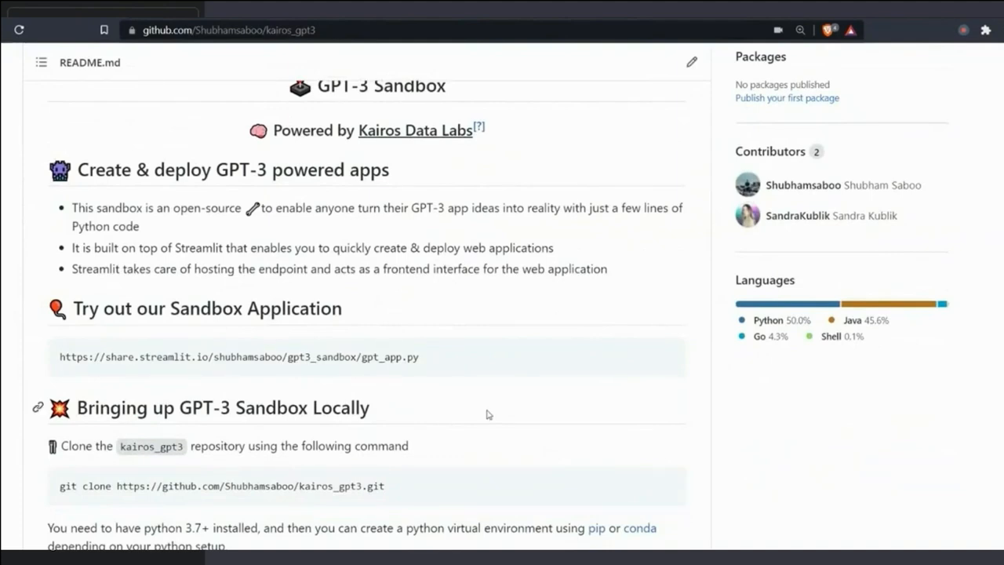
pyautogui.scroll(-3)
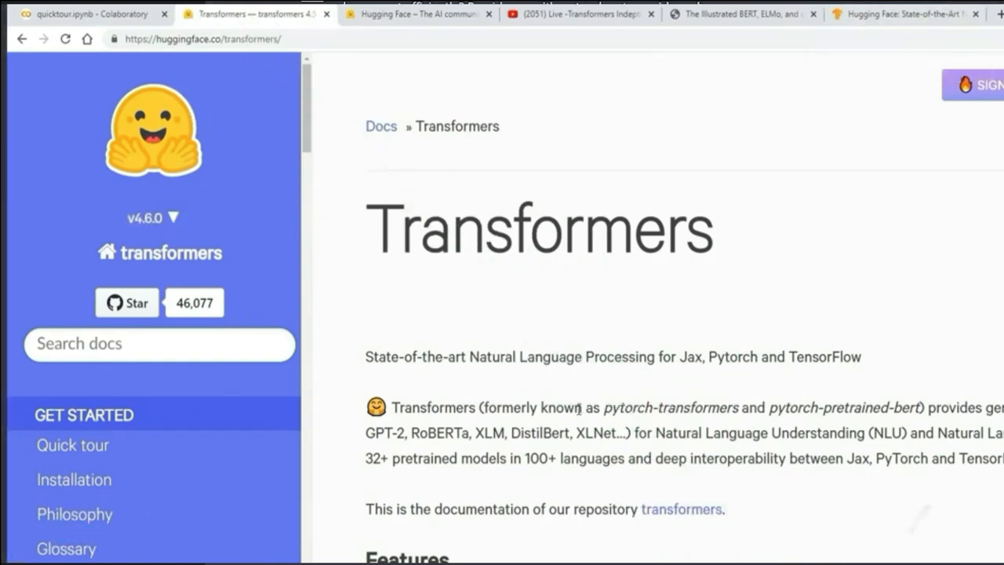
# - View the TensorFlow Blog Hugging Face article and highlight the Introduction's first sentence
pyautogui.click(903, 12)
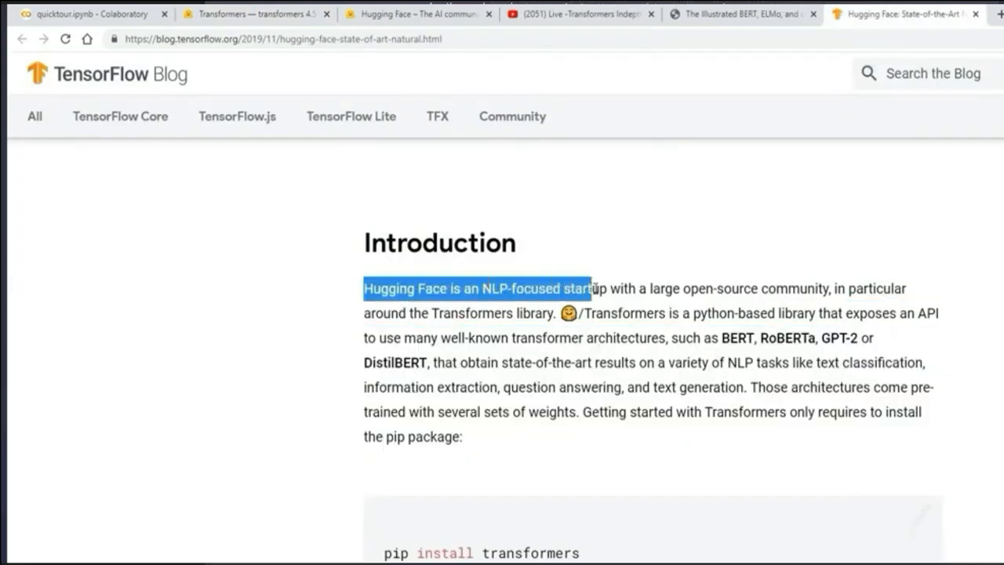
pyautogui.moveTo(593, 288); pyautogui.dragTo(729, 289)
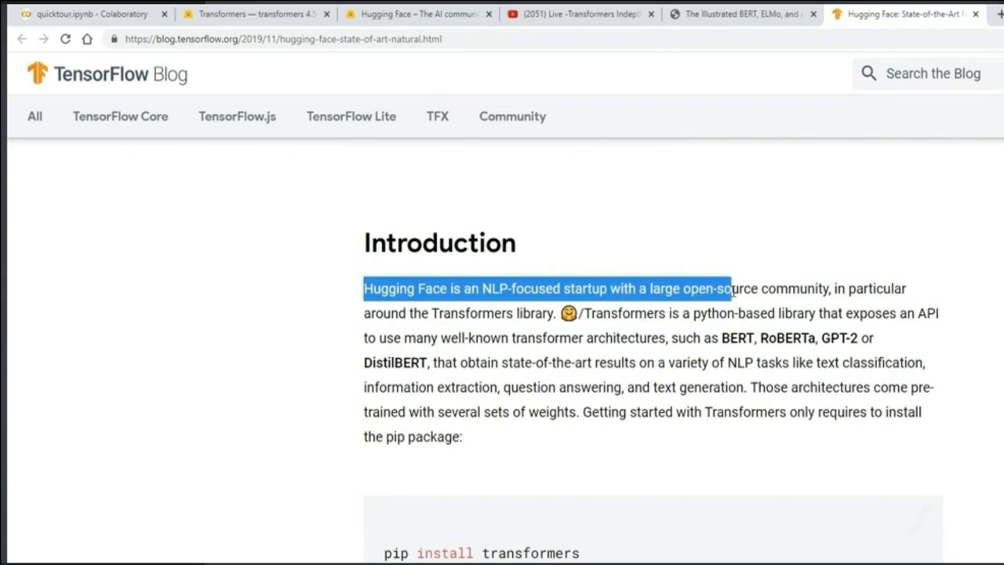
pyautogui.moveTo(729, 288); pyautogui.dragTo(572, 314)
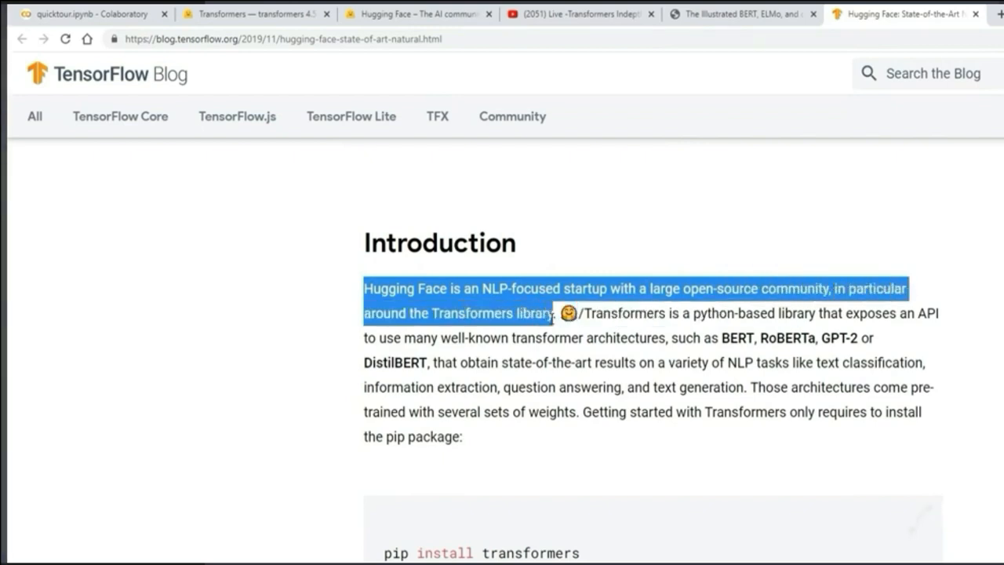
pyautogui.moveTo(580, 314); pyautogui.dragTo(839, 313)
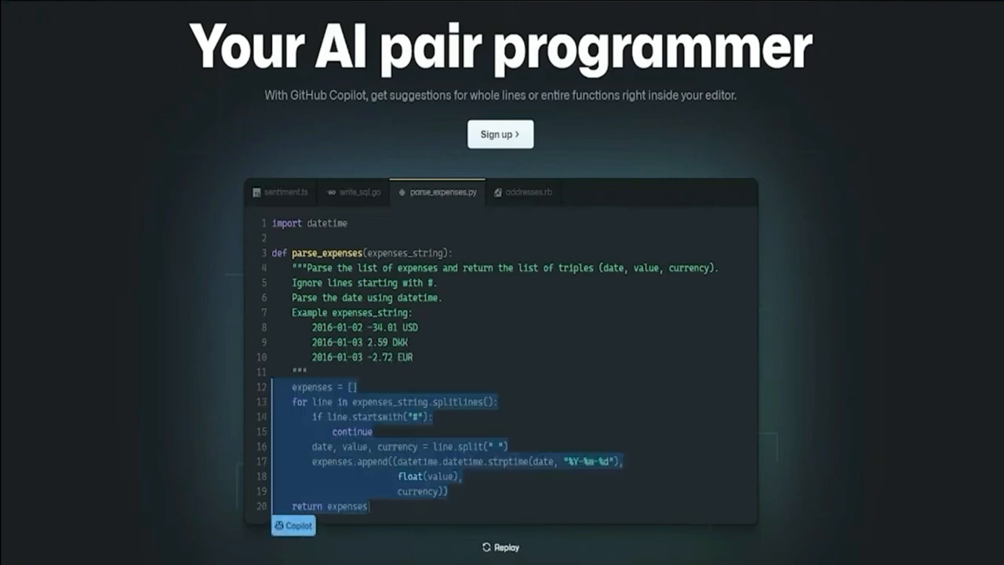
pyautogui.scroll(-3)
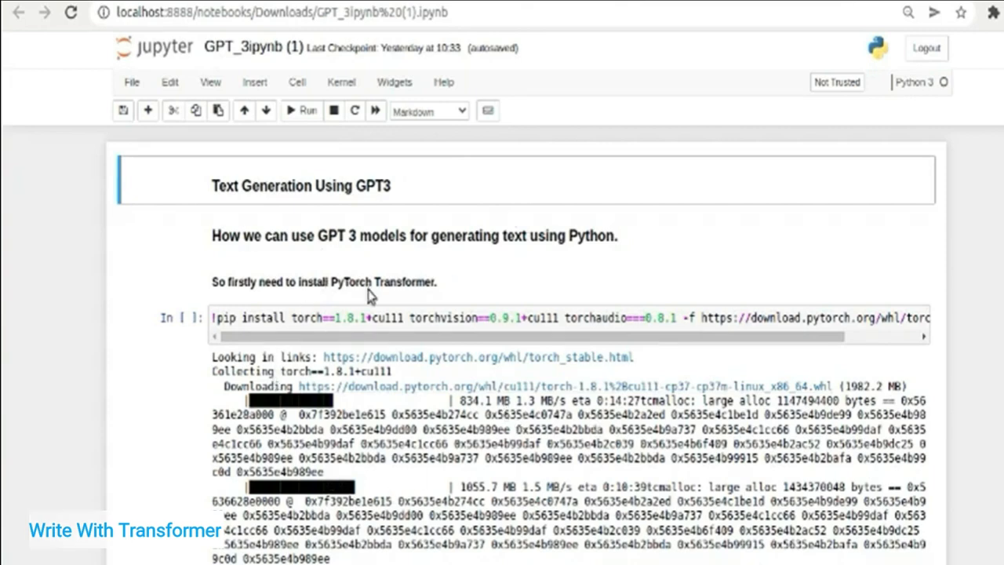
pyautogui.scroll(-3)
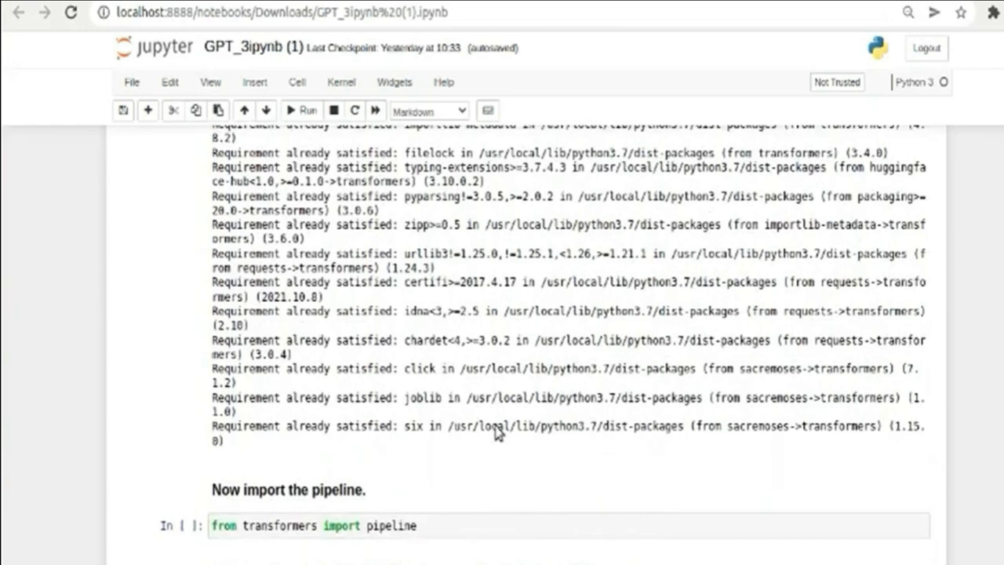
pyautogui.scroll(-3)
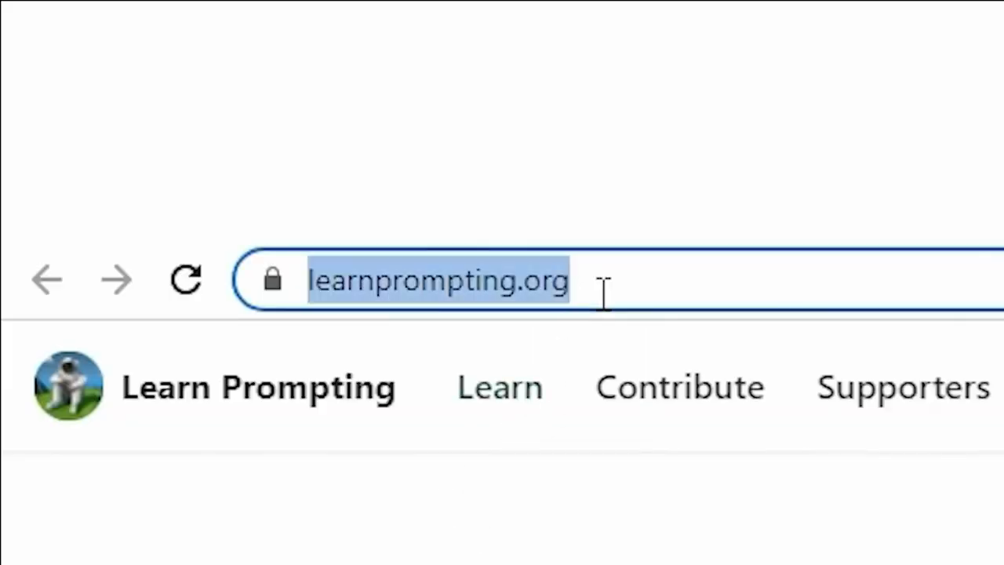
# - Load the learnprompting.org site from the address bar
pyautogui.press('Enter')
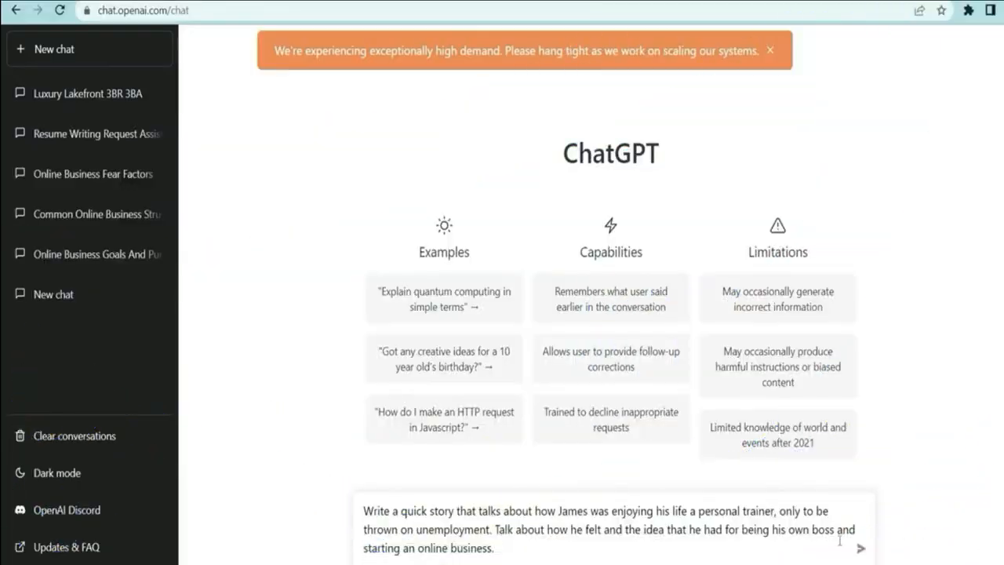
# - Send the story request about James, the laid-off personal trainer starting an online business
pyautogui.click(859, 549)
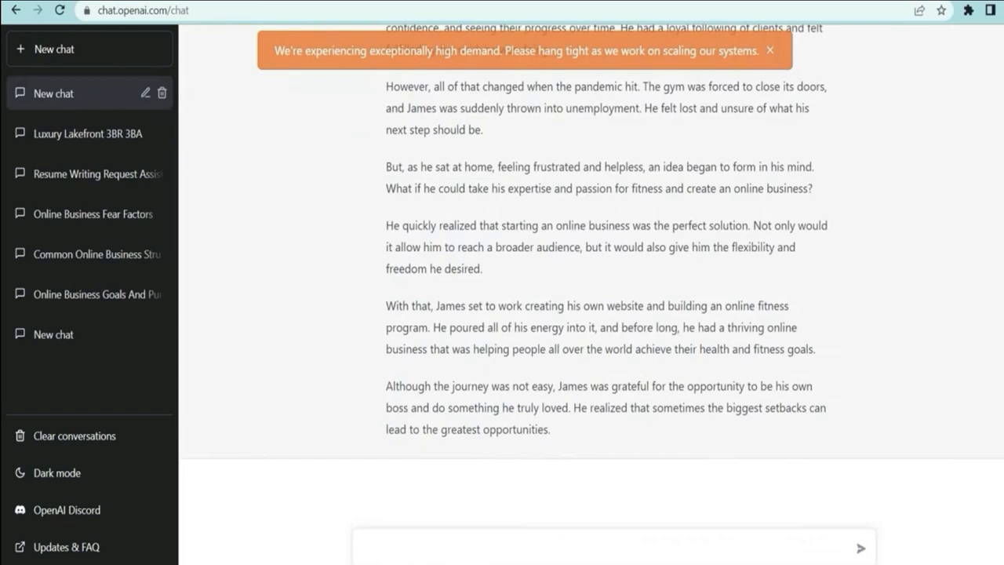